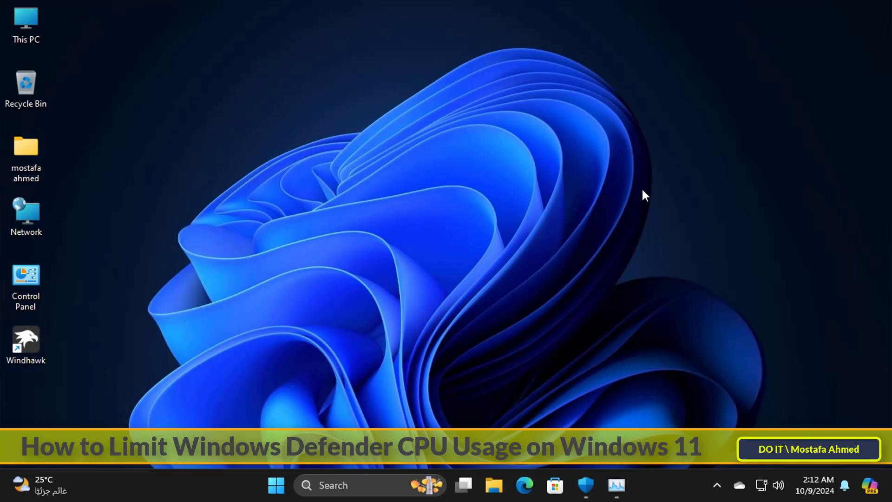
pyautogui.moveTo(585, 485)
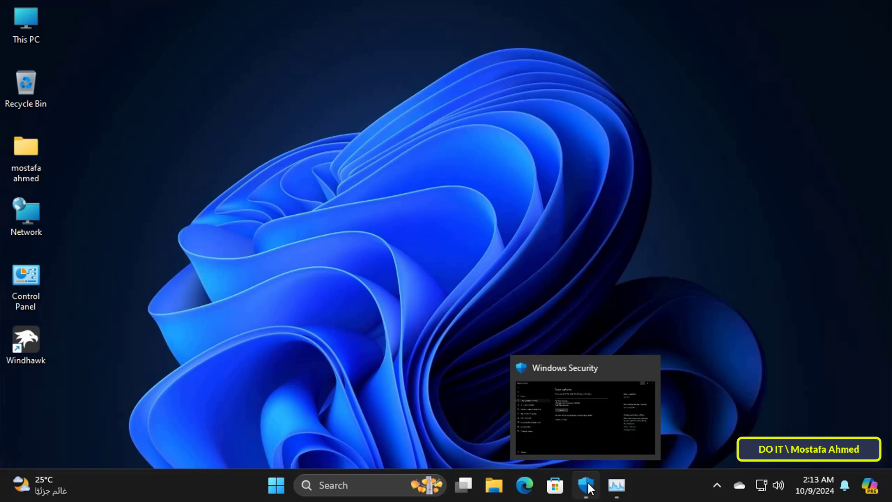
# Check the running full scan in Windows Security and Defender's CPU usage in Task Manager.
pyautogui.click(585, 484)
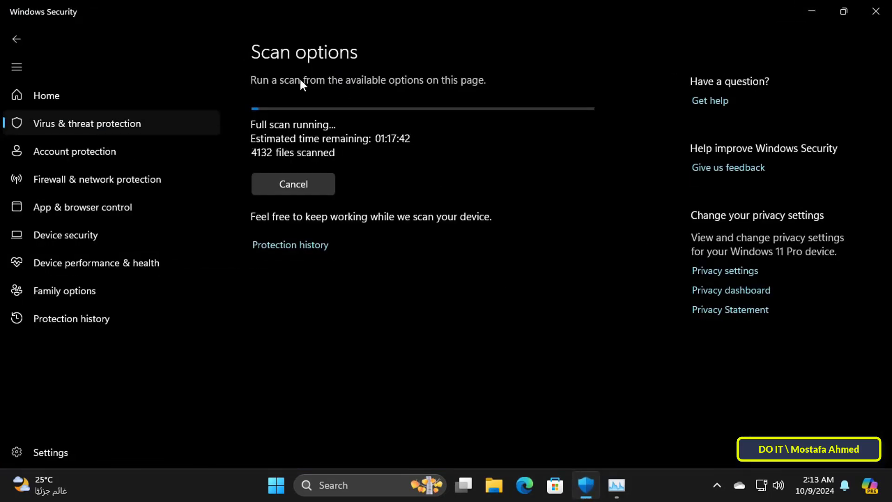
pyautogui.click(616, 484)
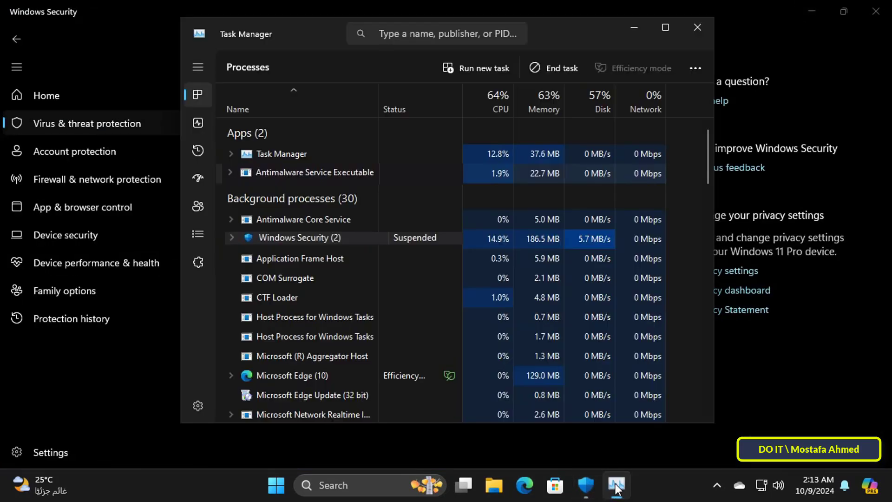
pyautogui.click(313, 237)
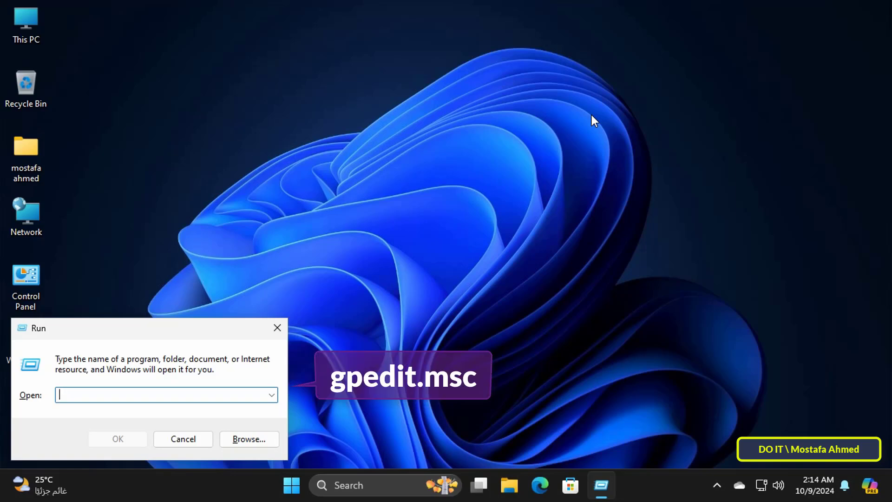
# Run gpedit.msc from the Run dialog to start the Local Group Policy Editor.
pyautogui.write('gpedit')
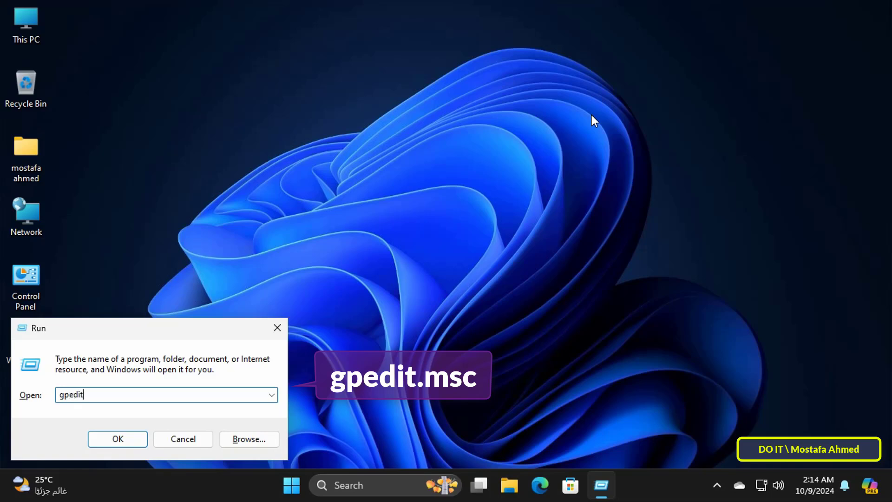
pyautogui.write('.ms')
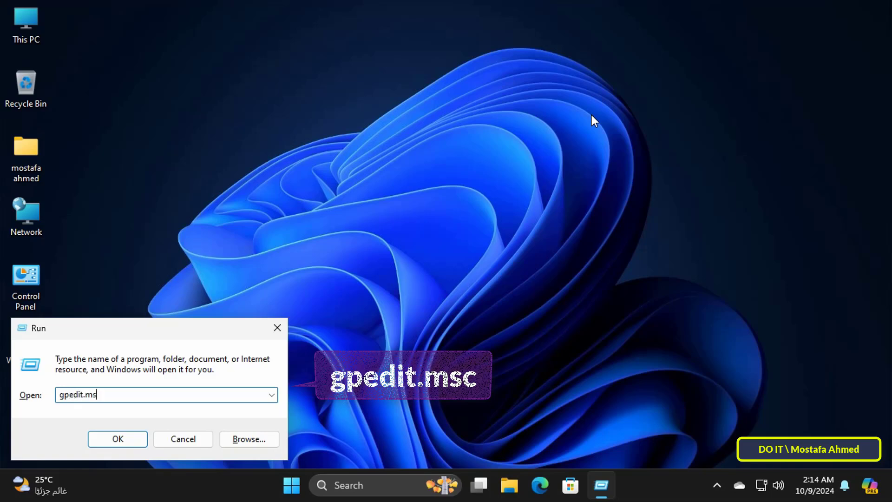
pyautogui.click(117, 438)
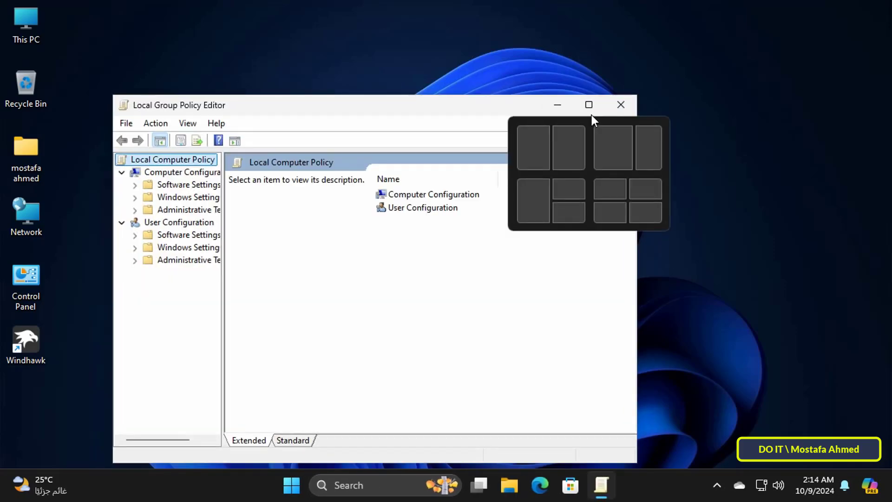
# Maximize the editor and navigate to Administrative Templates > Windows Components > Microsoft Defender Antivirus > Scan.
pyautogui.click(589, 104)
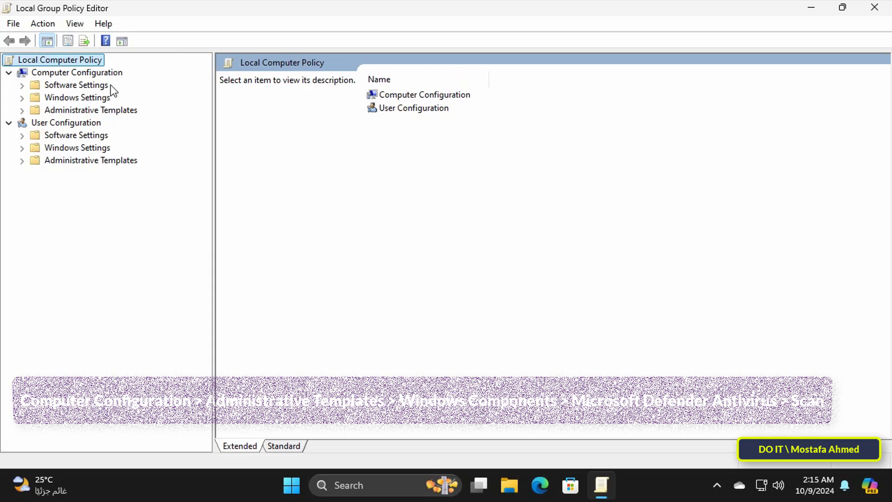
pyautogui.click(76, 72)
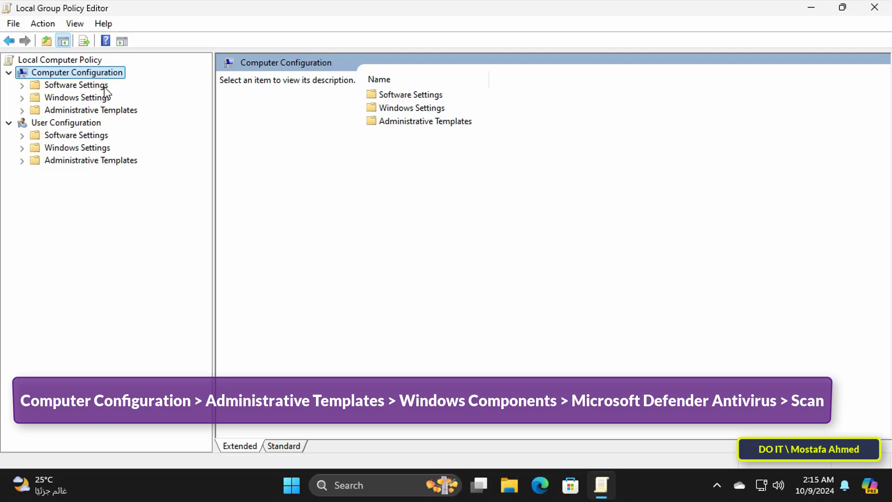
pyautogui.click(91, 110)
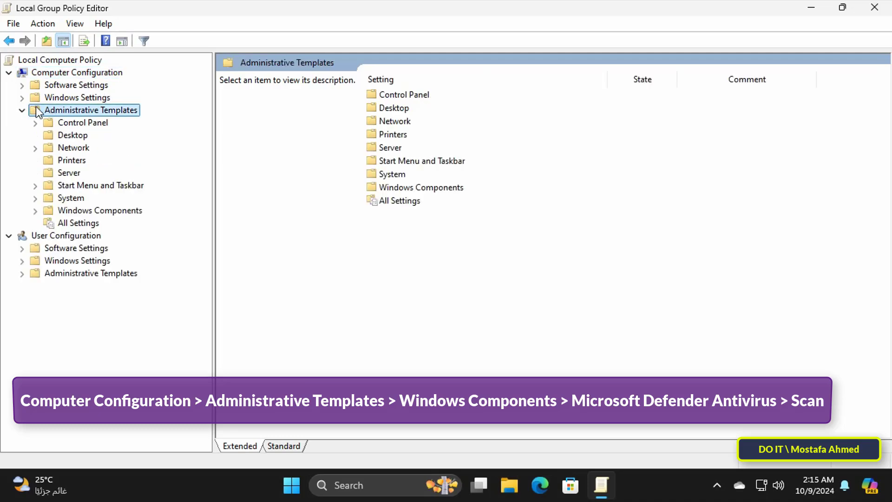
pyautogui.moveTo(104, 210)
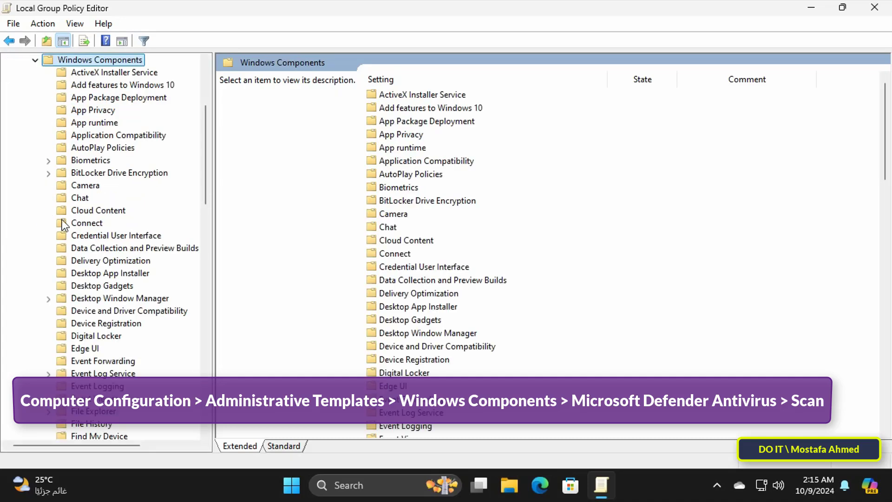
pyautogui.scroll(-3)
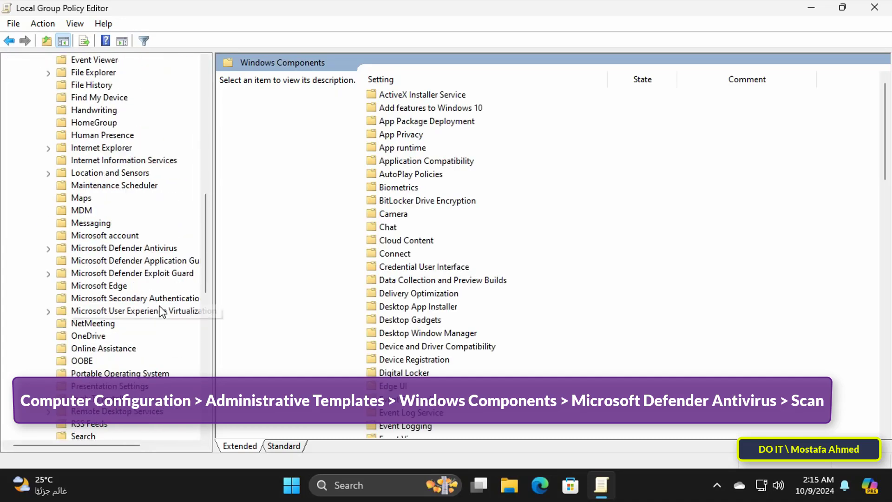
pyautogui.click(124, 248)
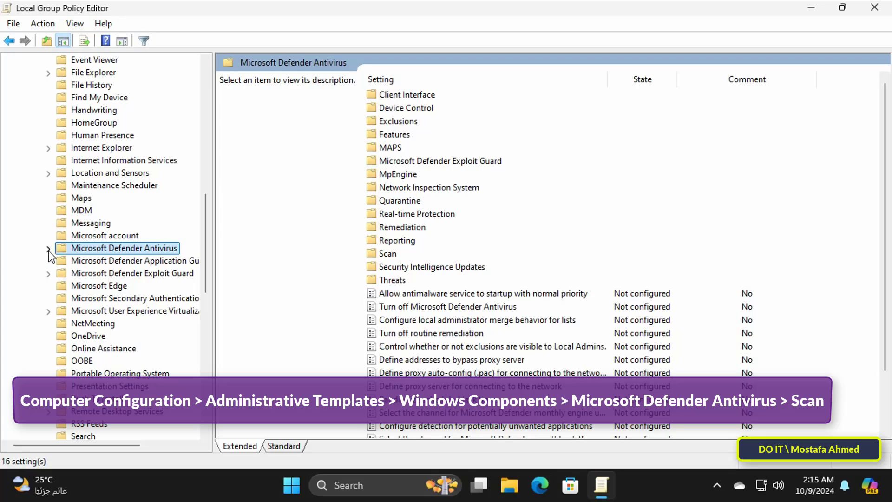
pyautogui.click(49, 248)
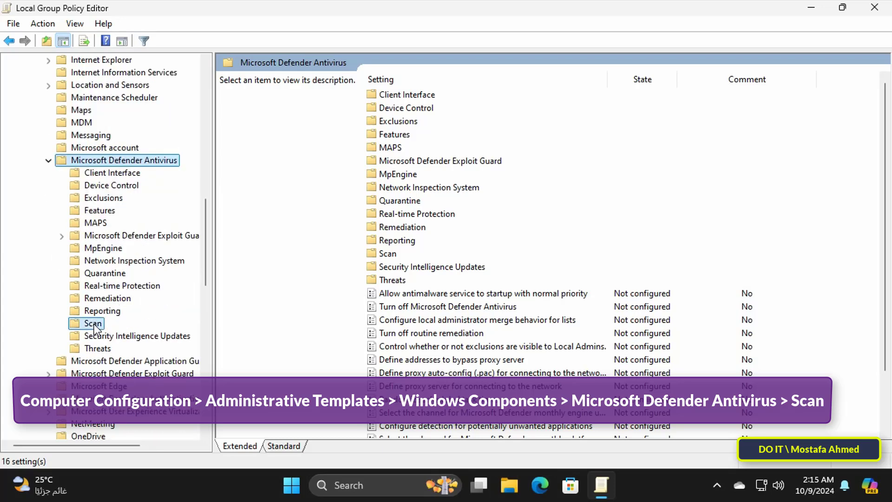
pyautogui.click(91, 323)
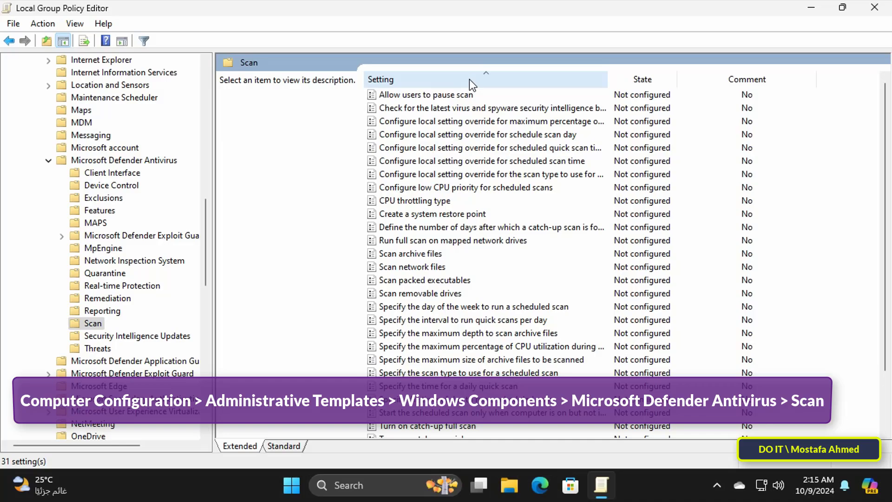
# Open 'Specify the maximum percentage of CPU utilization during a scan' from the Scan list.
pyautogui.scroll(-3)
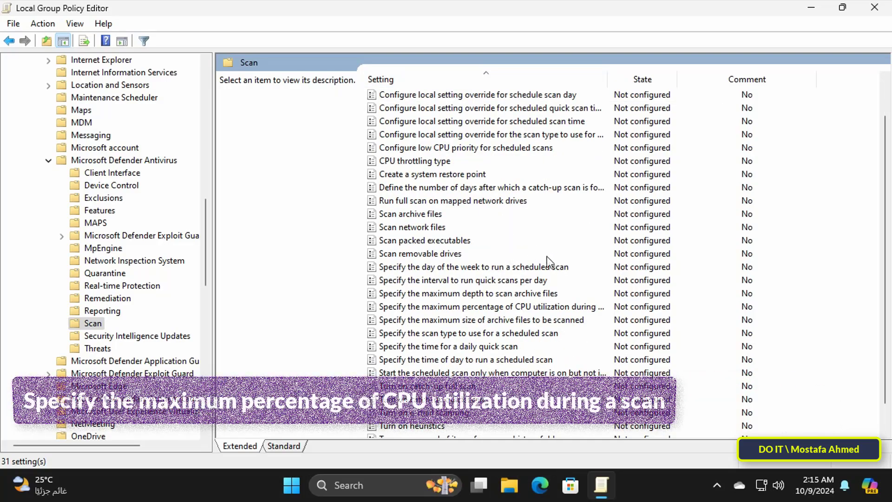
pyautogui.click(491, 306)
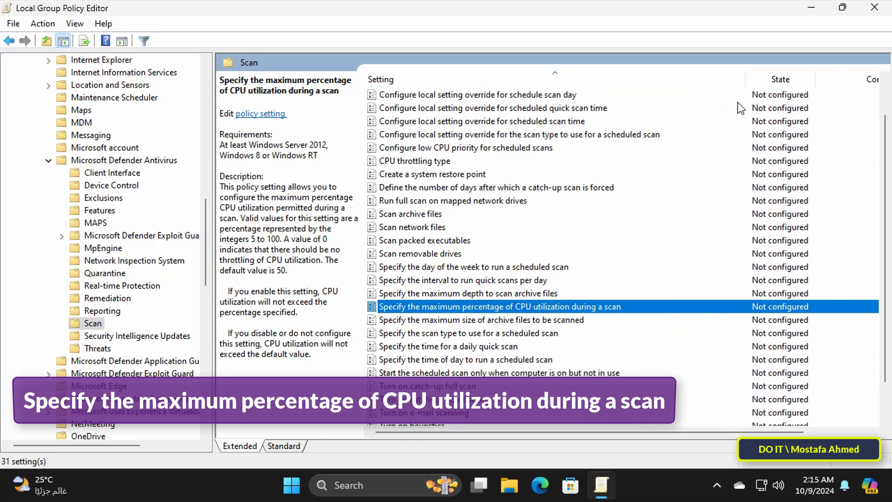
pyautogui.scroll(-3)
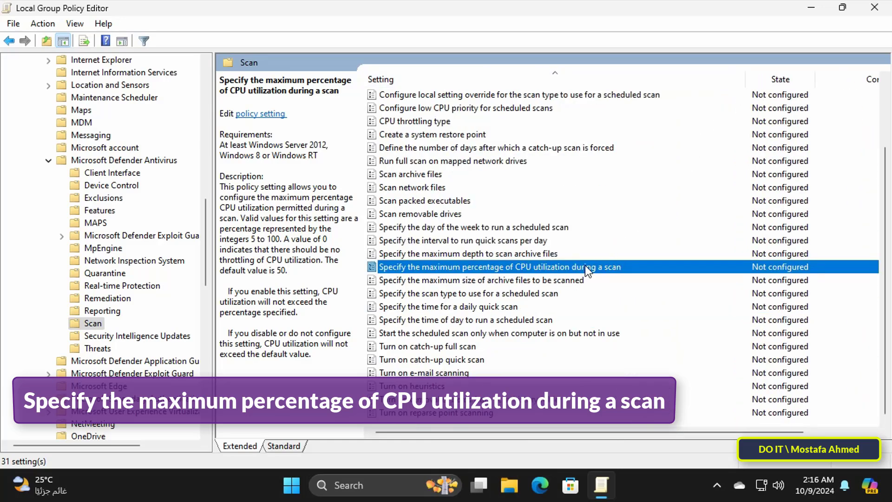
pyautogui.doubleClick(499, 266)
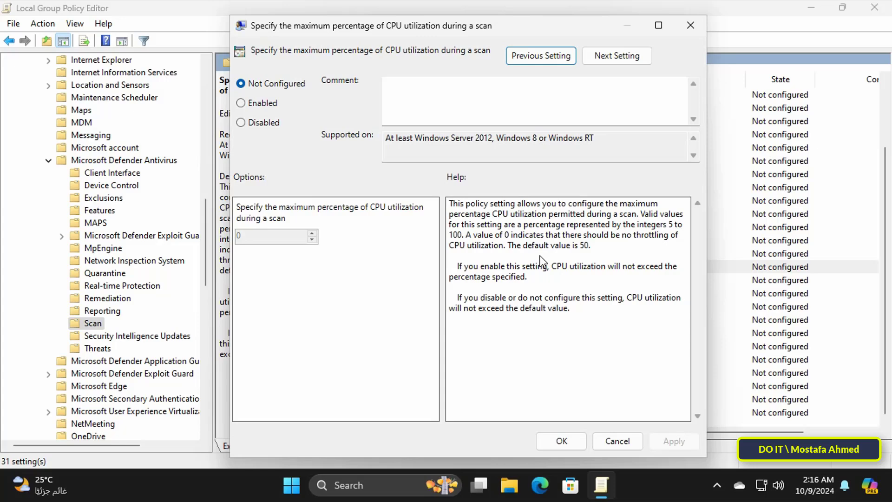
pyautogui.moveTo(458, 206)
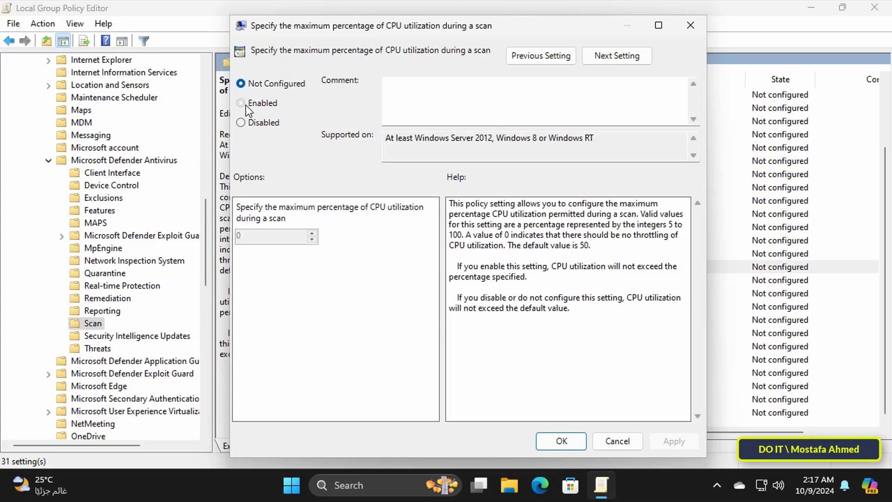
# Set the policy to Enabled with a 25 percent CPU limit, then apply and confirm.
pyautogui.click(241, 103)
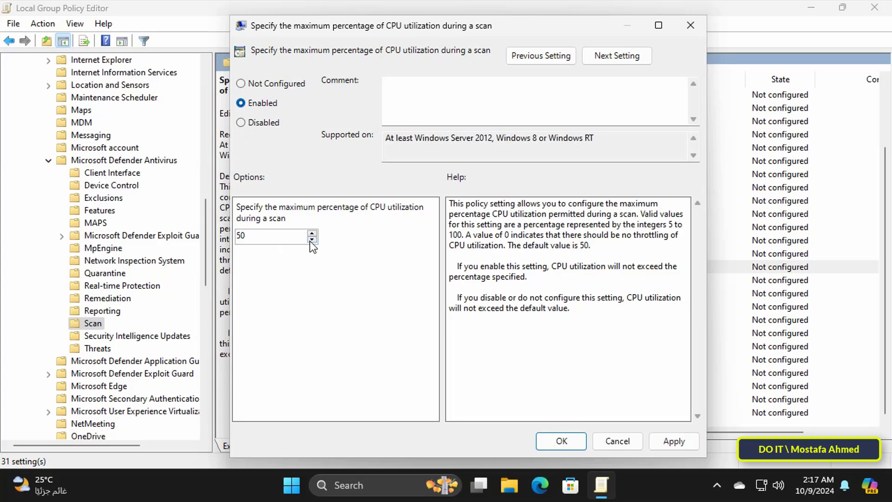
pyautogui.click(311, 241)
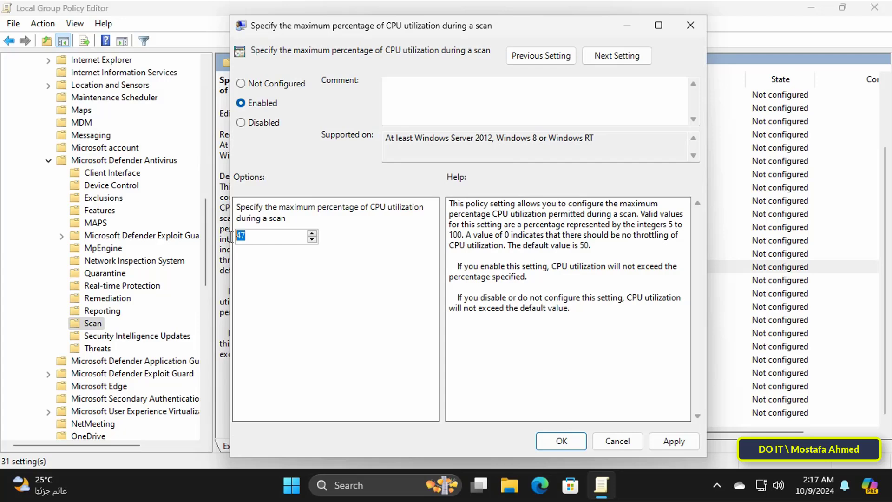
pyautogui.click(312, 240)
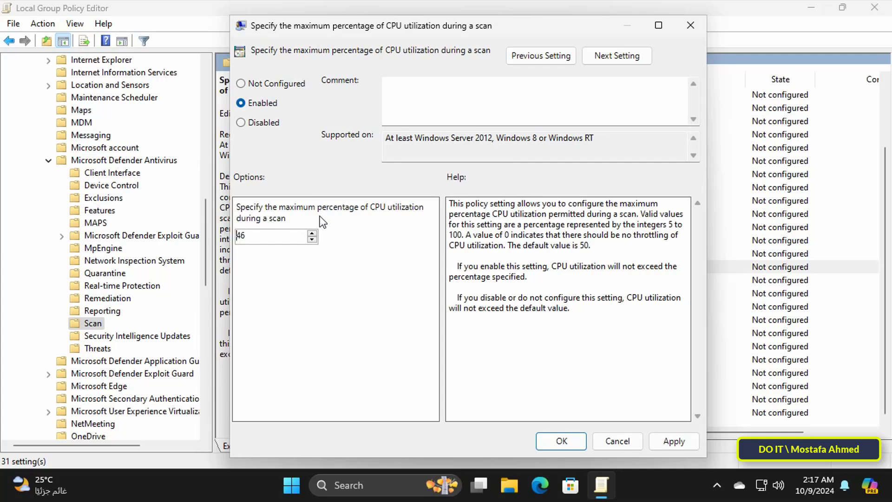
pyautogui.tripleClick(273, 235)
pyautogui.write('25')
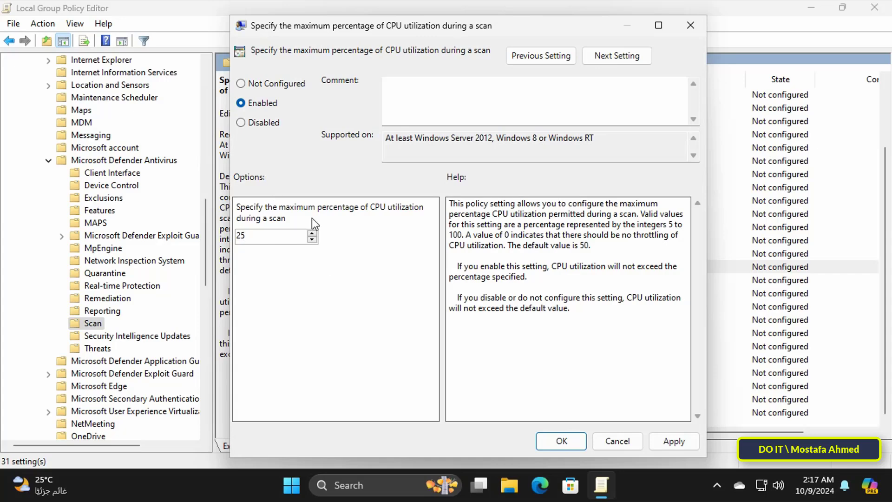
pyautogui.moveTo(497, 405)
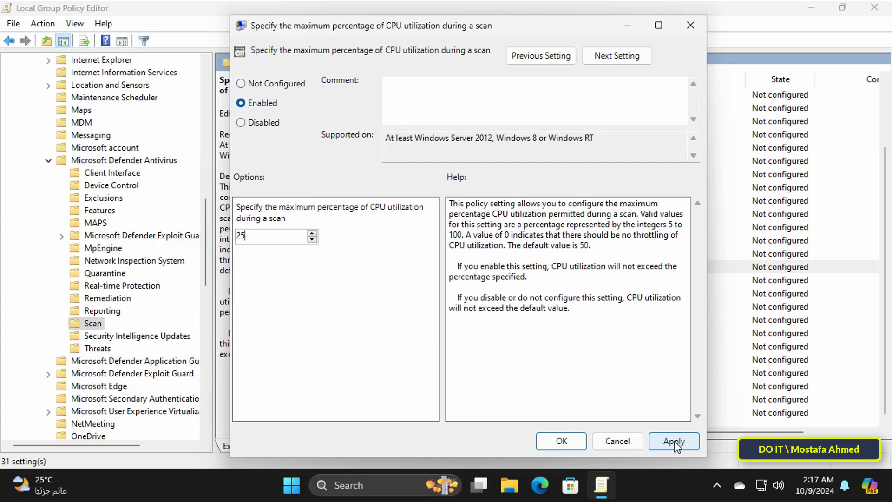
pyautogui.click(673, 441)
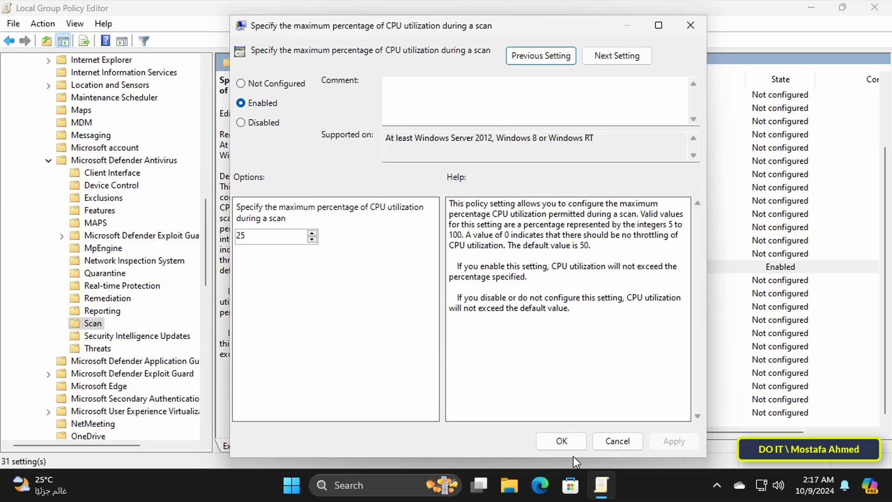
pyautogui.click(561, 440)
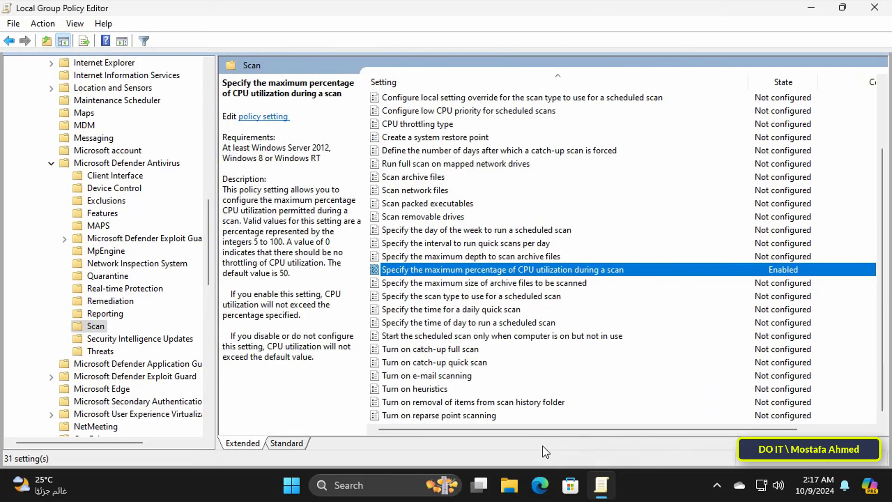
pyautogui.moveTo(879, 8)
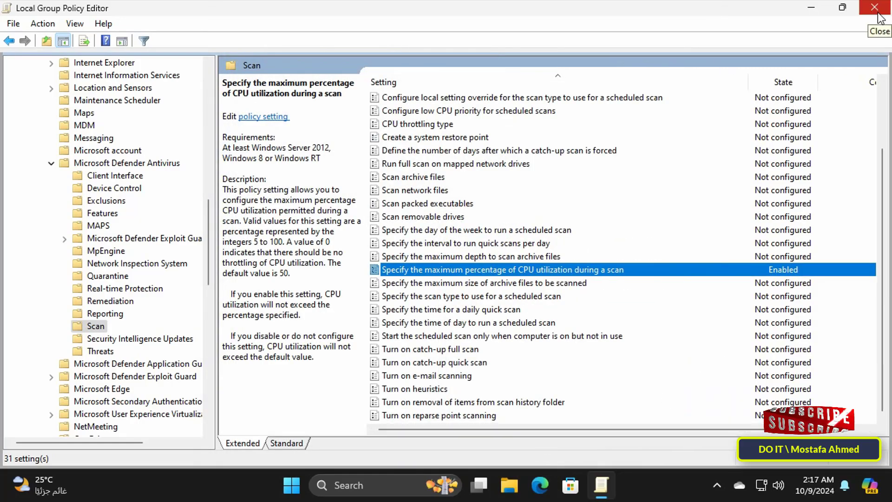
# Close the Local Group Policy Editor window to return to the desktop.
pyautogui.click(878, 7)
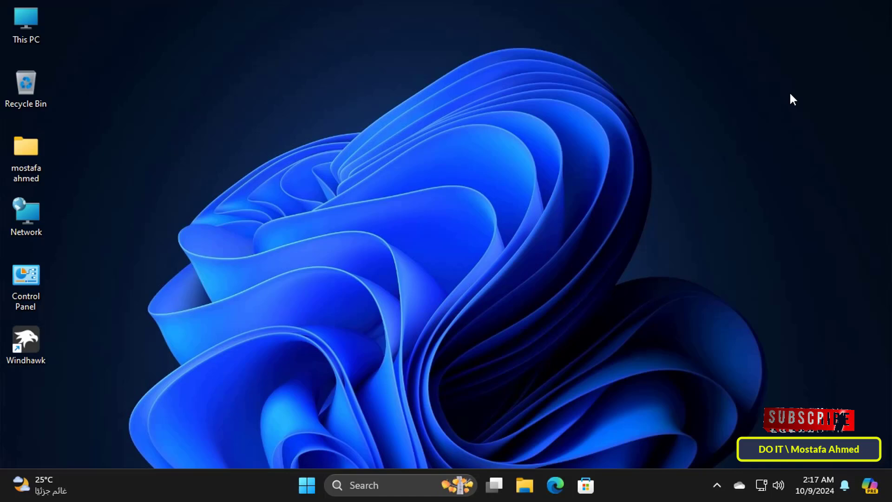